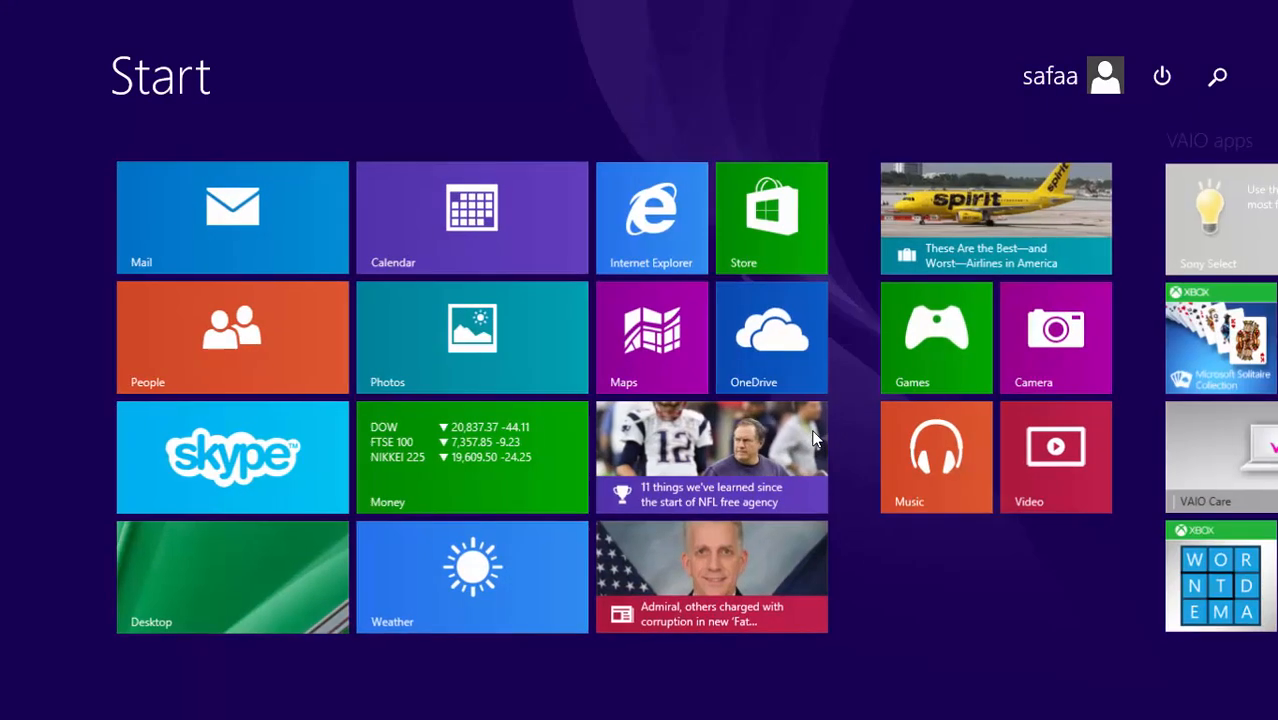
Search the Start screen for 'co' and launch Control Panel from the results
text(co)
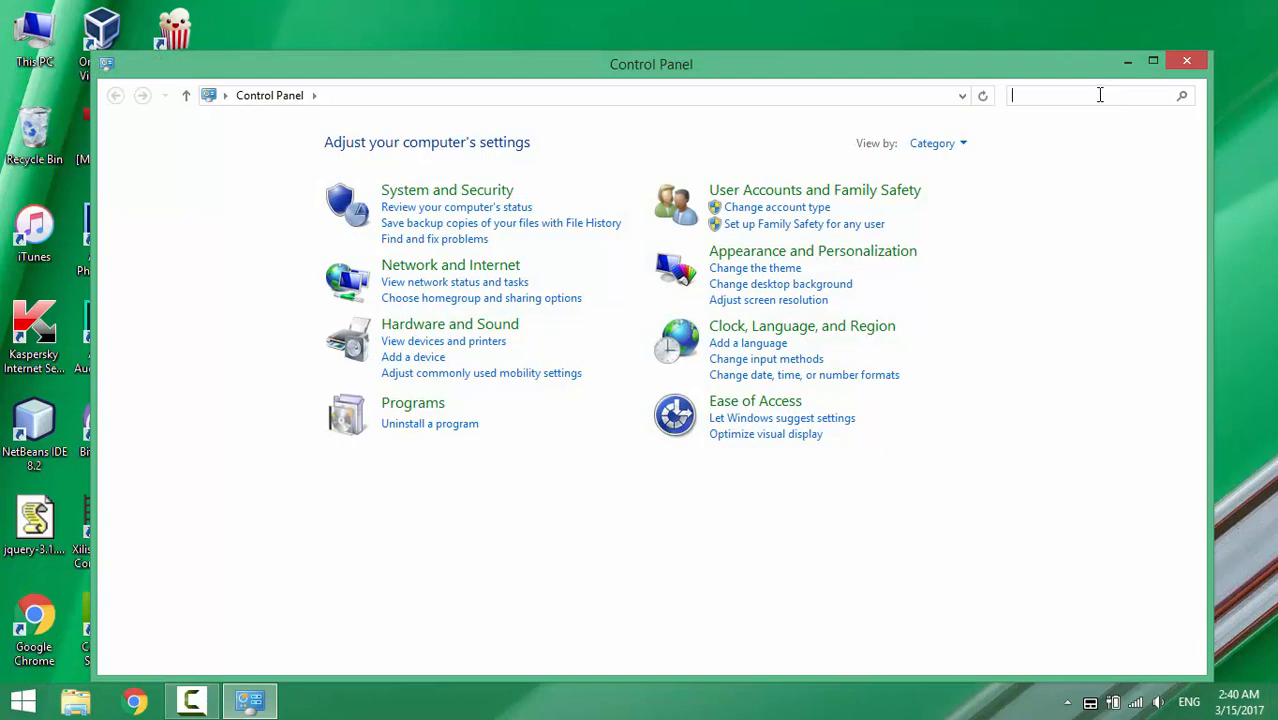
Search Control Panel for 'action cent', open Action Center and expand its Security section
text(action cent)
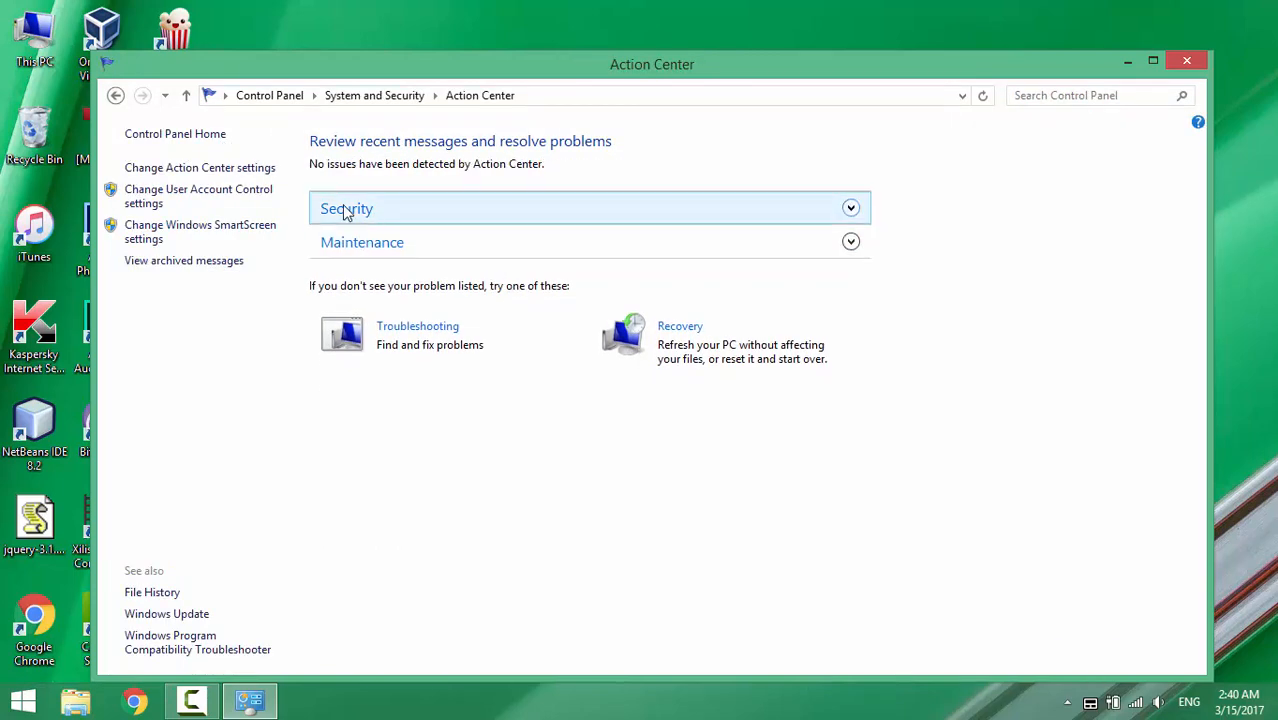
mouse_move(850, 212)
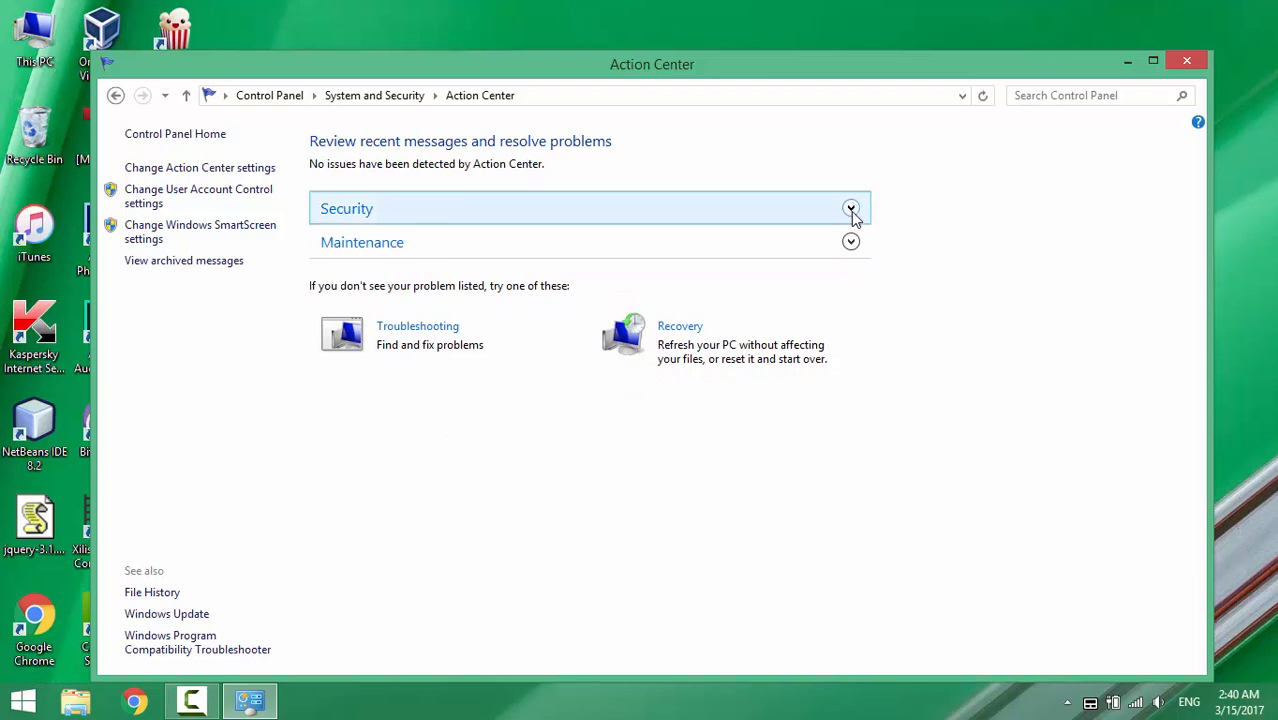
click(850, 208)
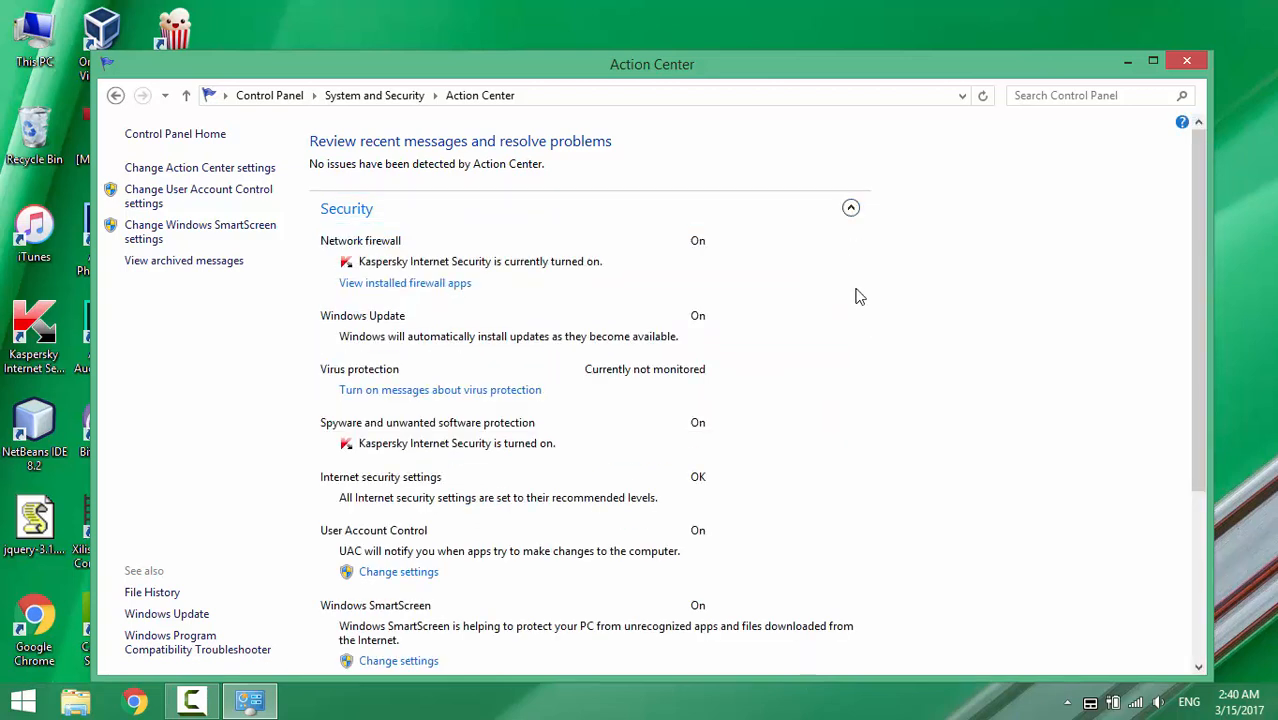
mouse_move(412, 396)
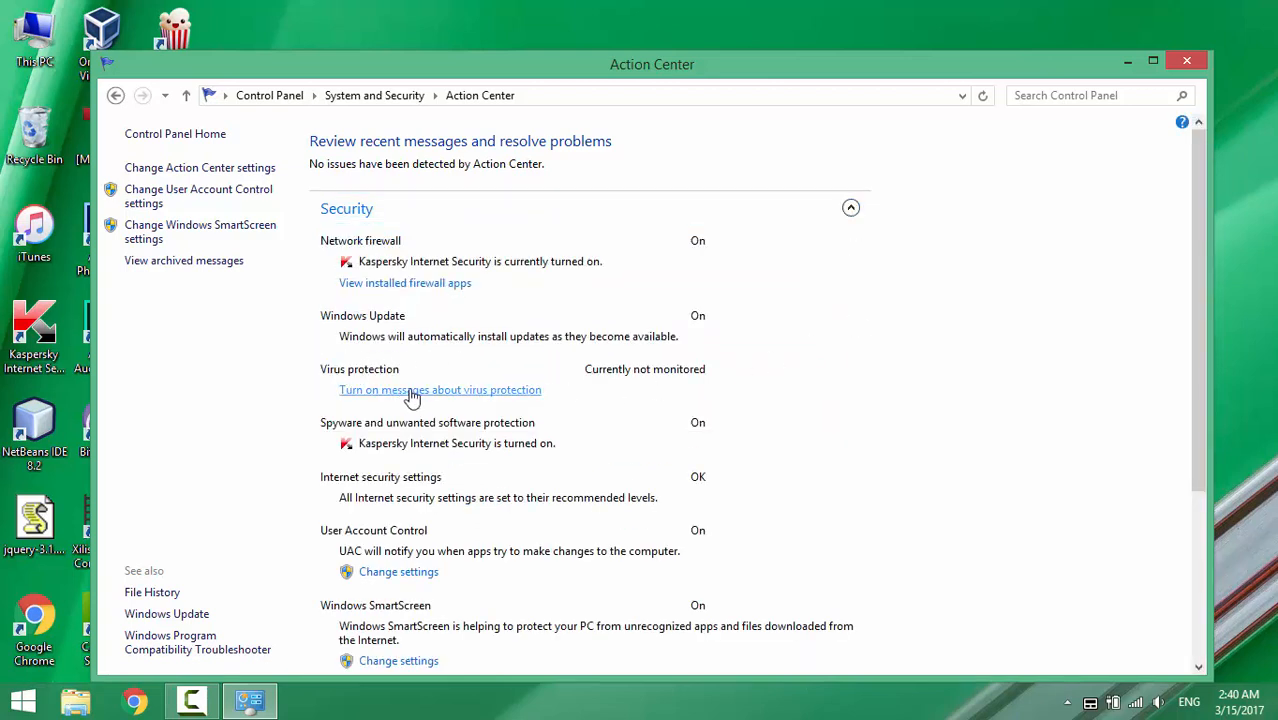
mouse_move(526, 396)
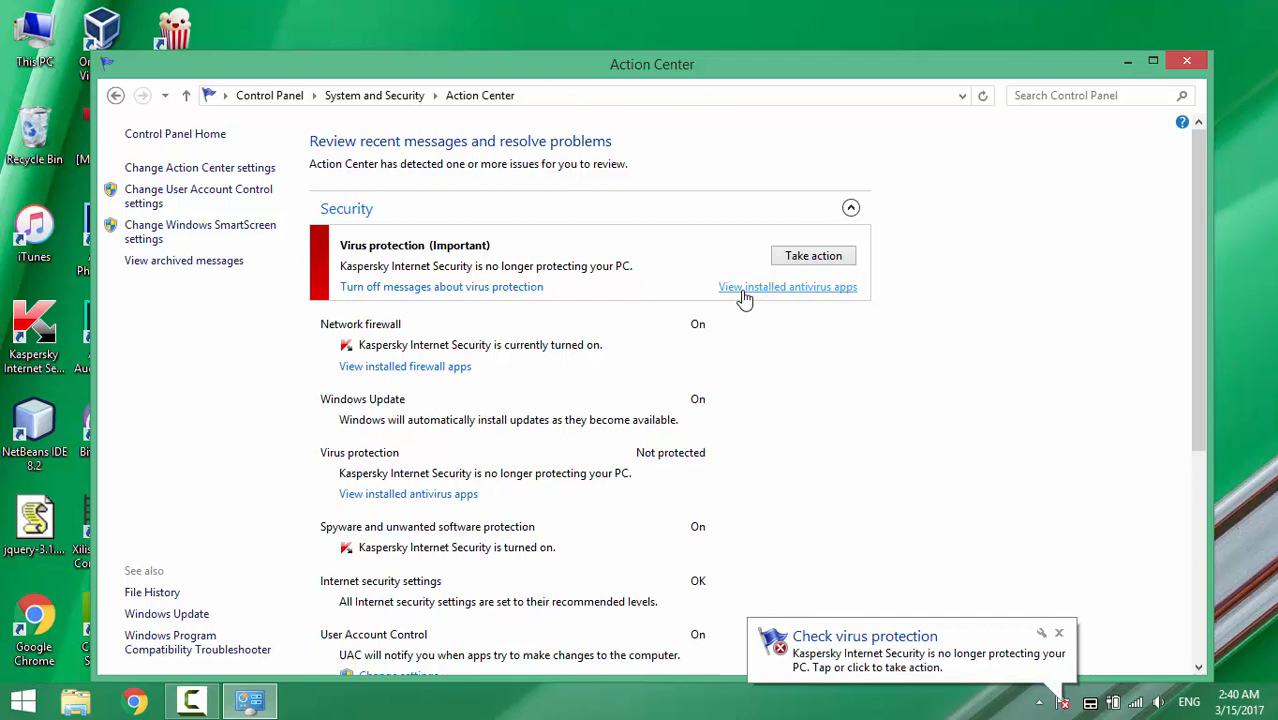
mouse_move(784, 296)
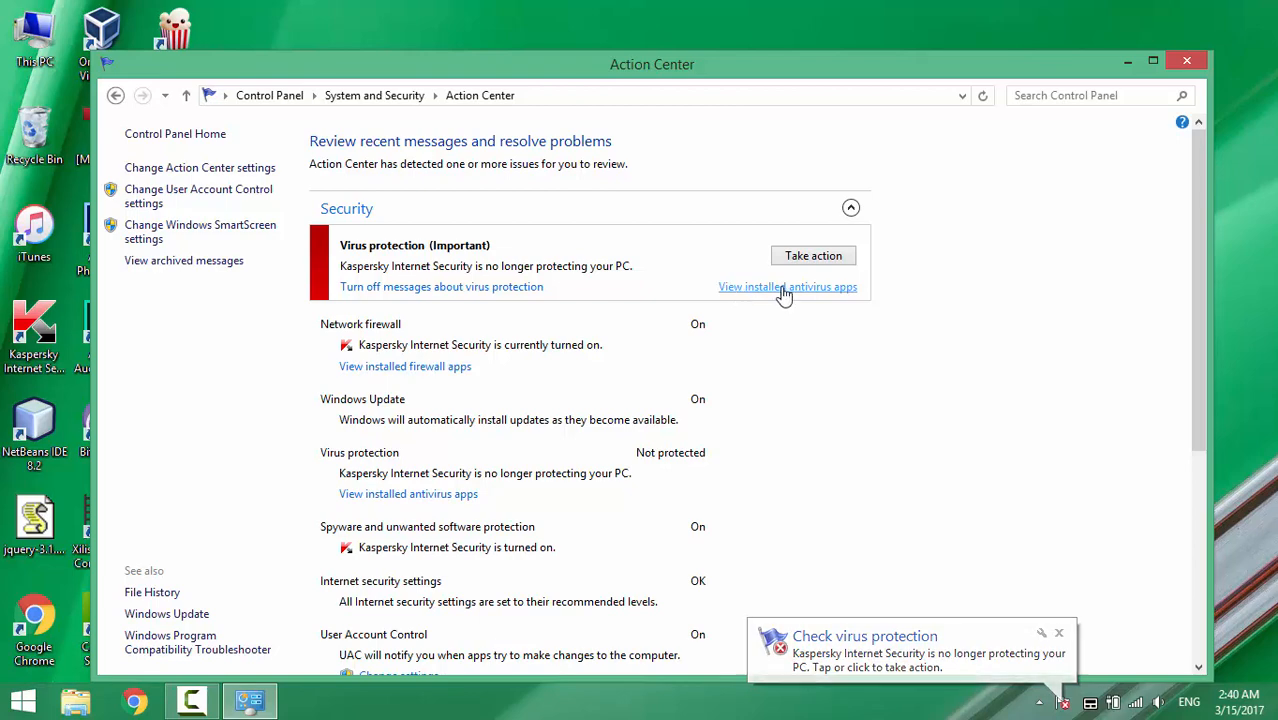
View installed antivirus apps and check Kaspersky (not protecting) and Windows Defender (off)
click(788, 288)
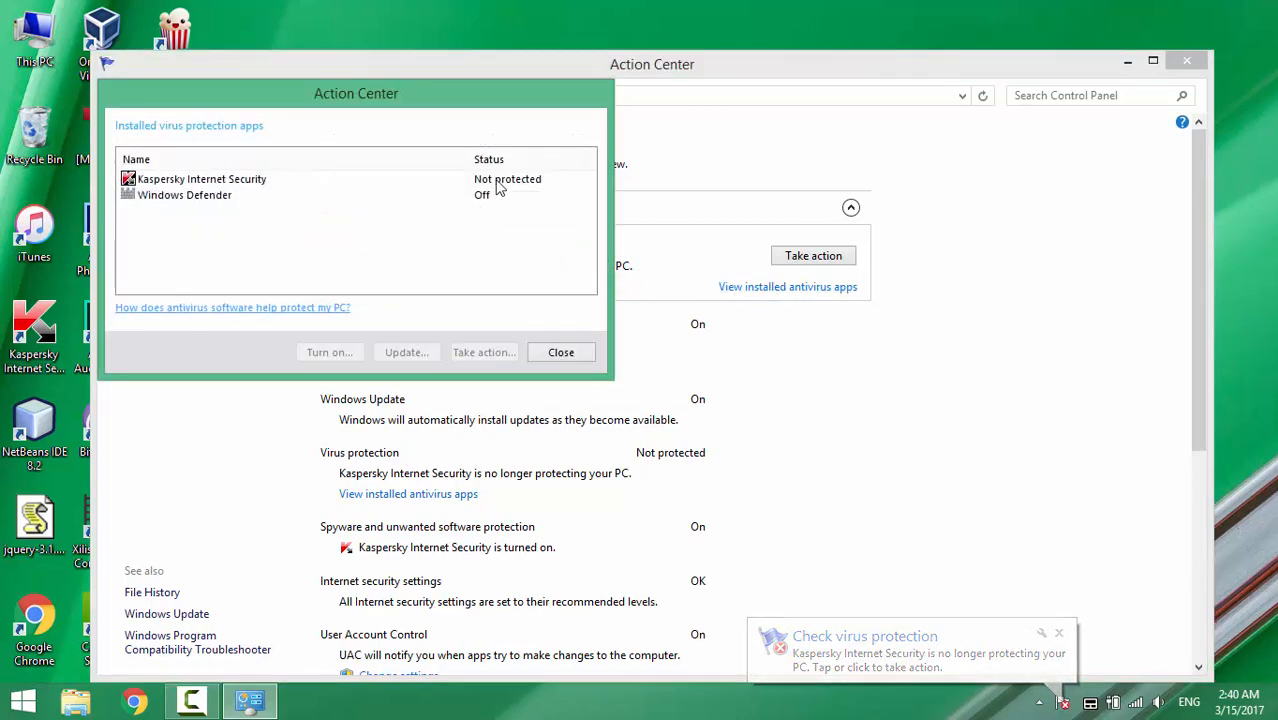
click(200, 180)
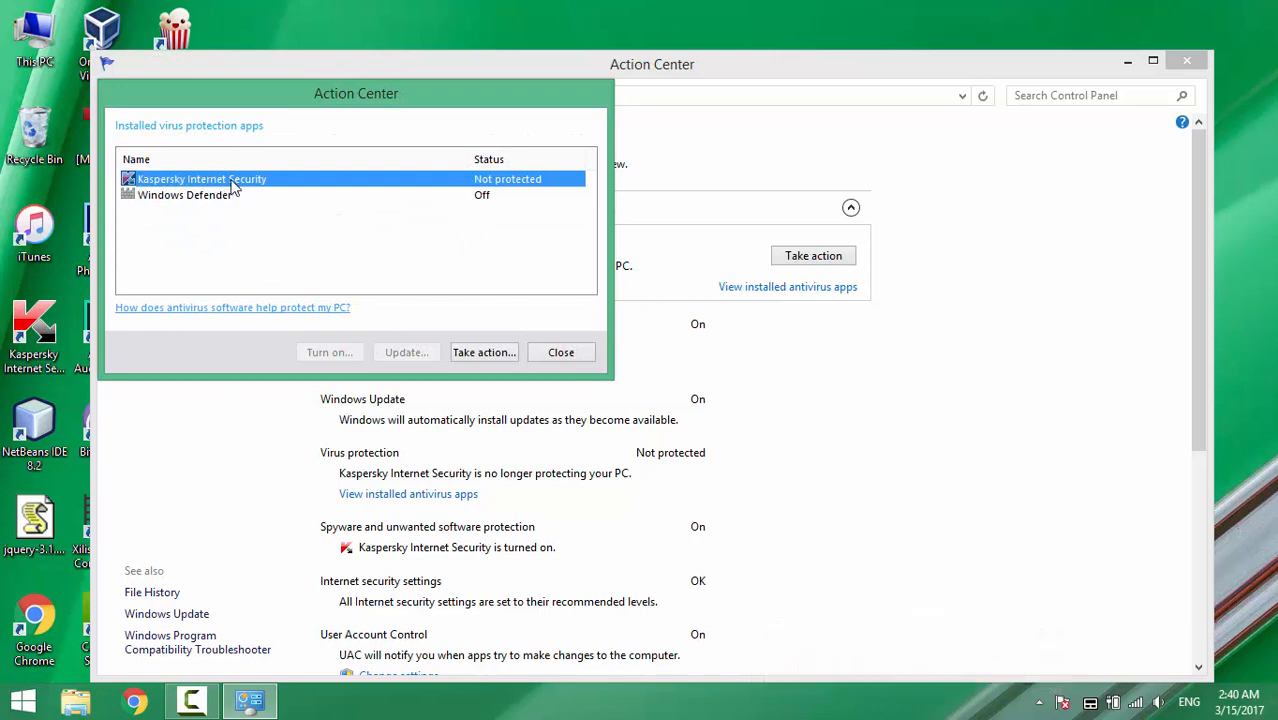
click(184, 196)
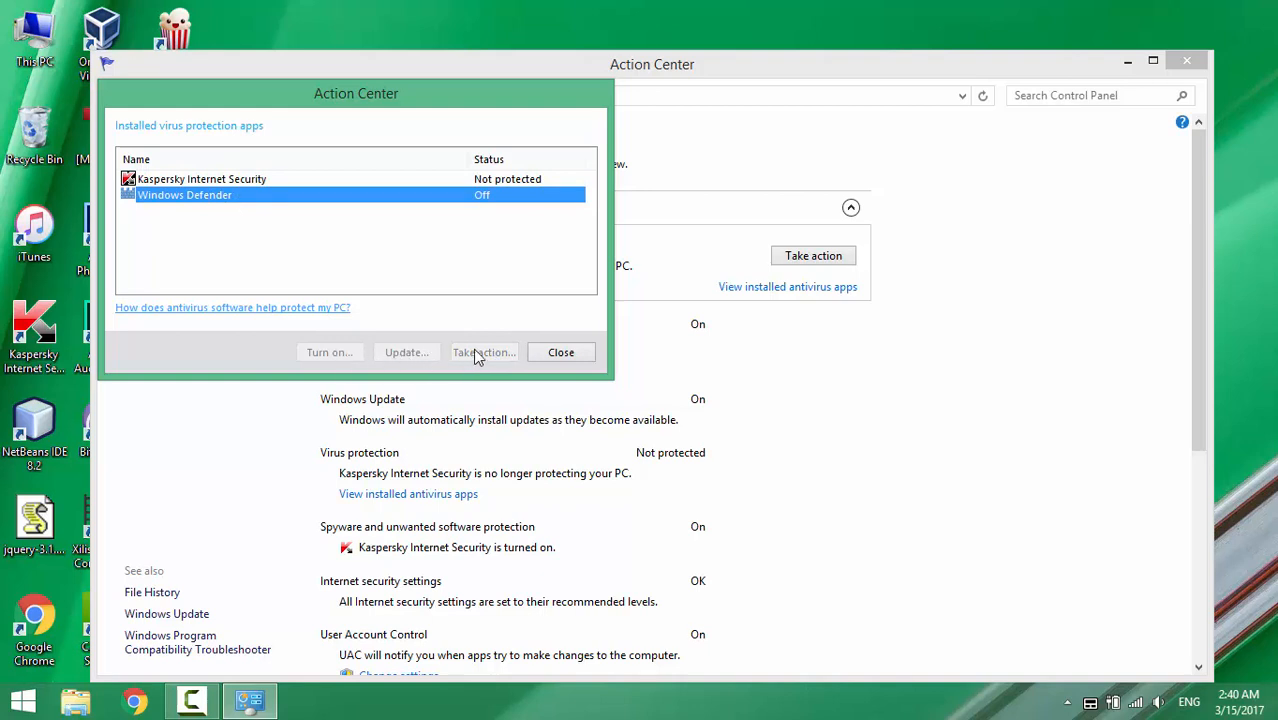
click(200, 178)
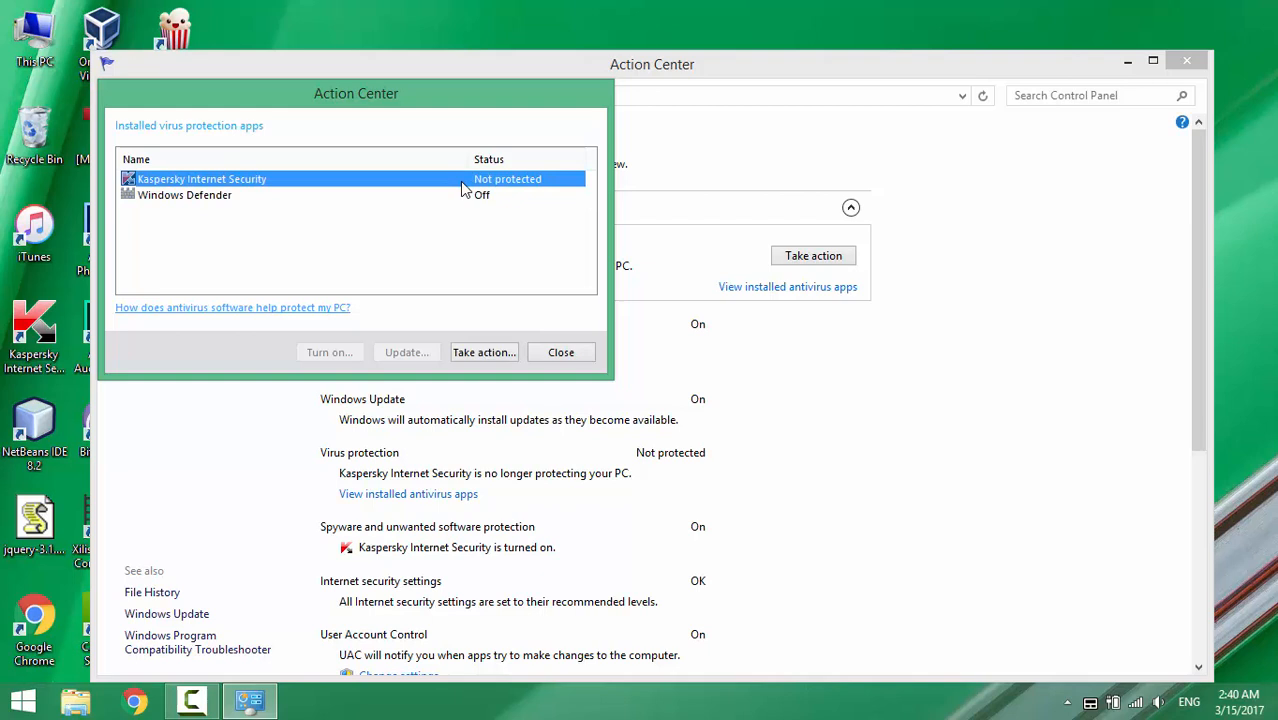
click(1070, 700)
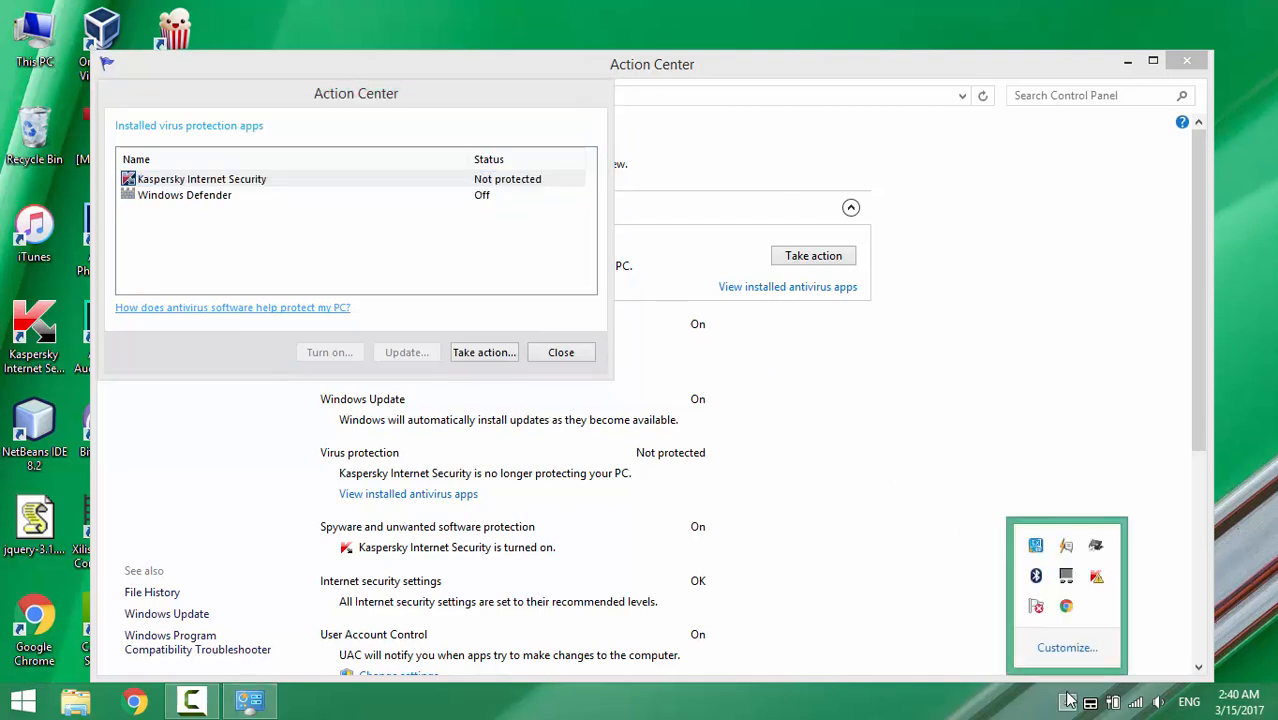
Exit Kaspersky from its tray menu so both antivirus apps show Off, then attempt Turn on
right_click(1096, 576)
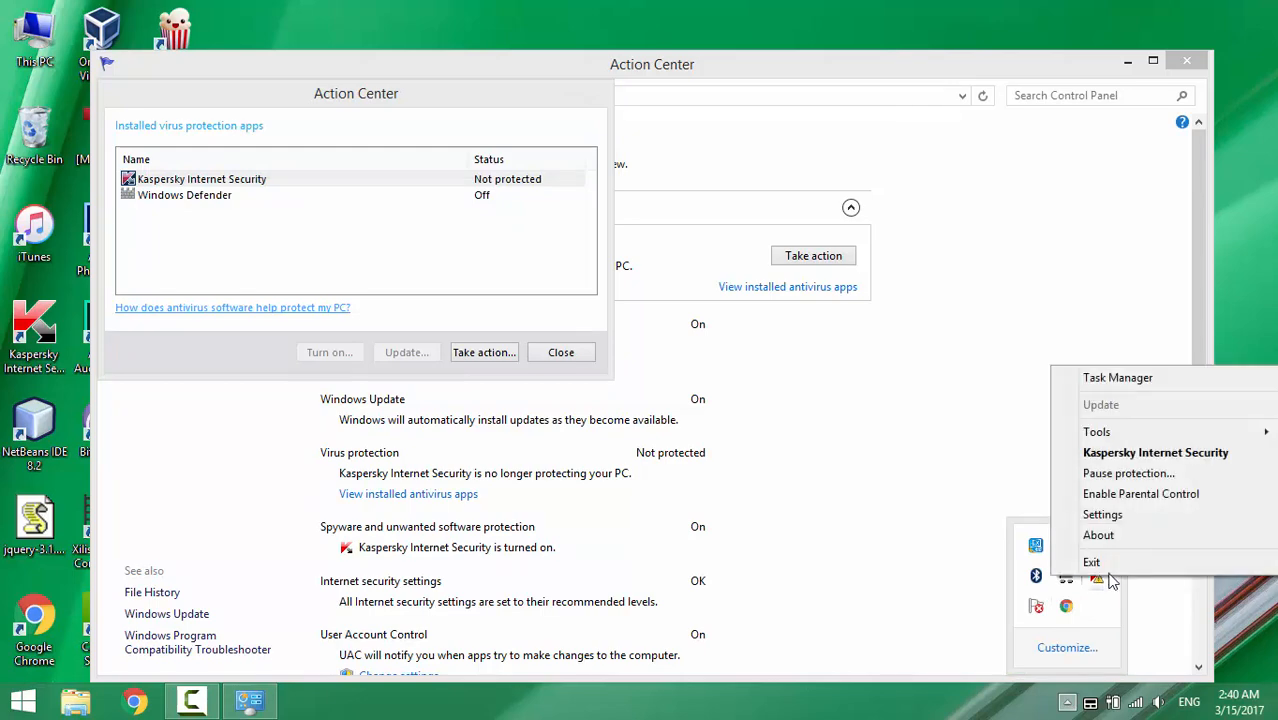
click(1128, 472)
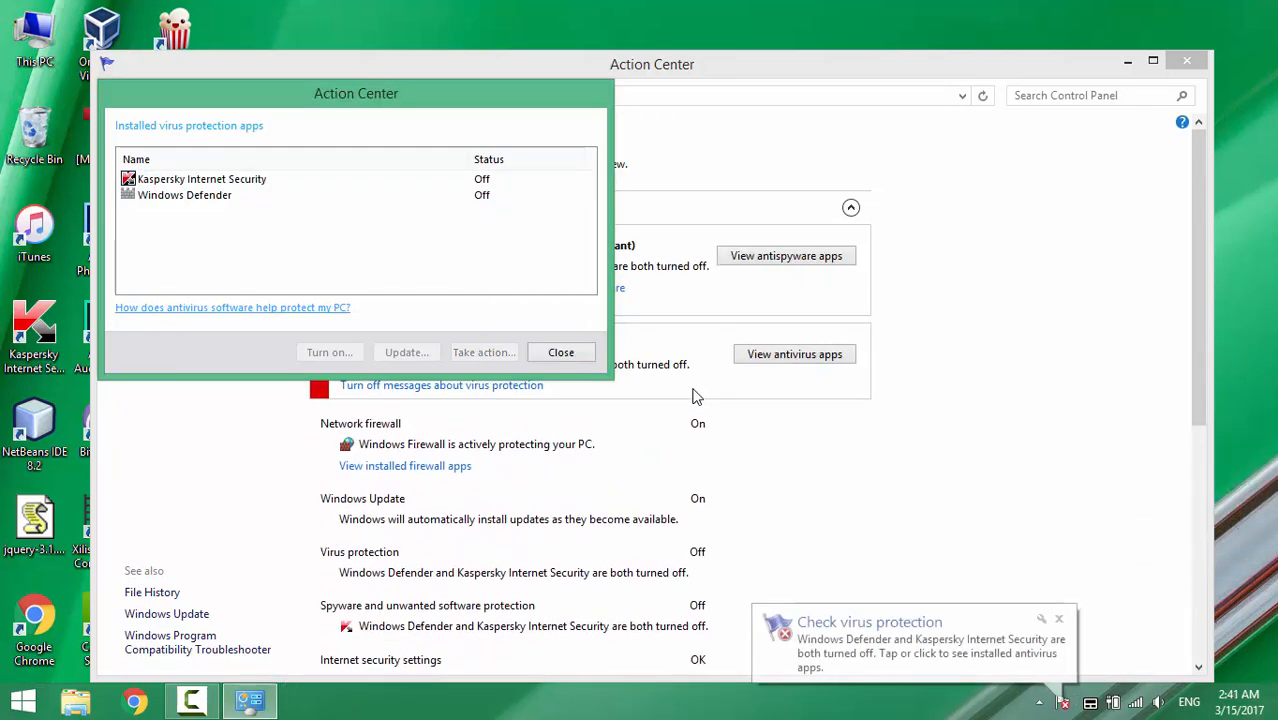
click(200, 178)
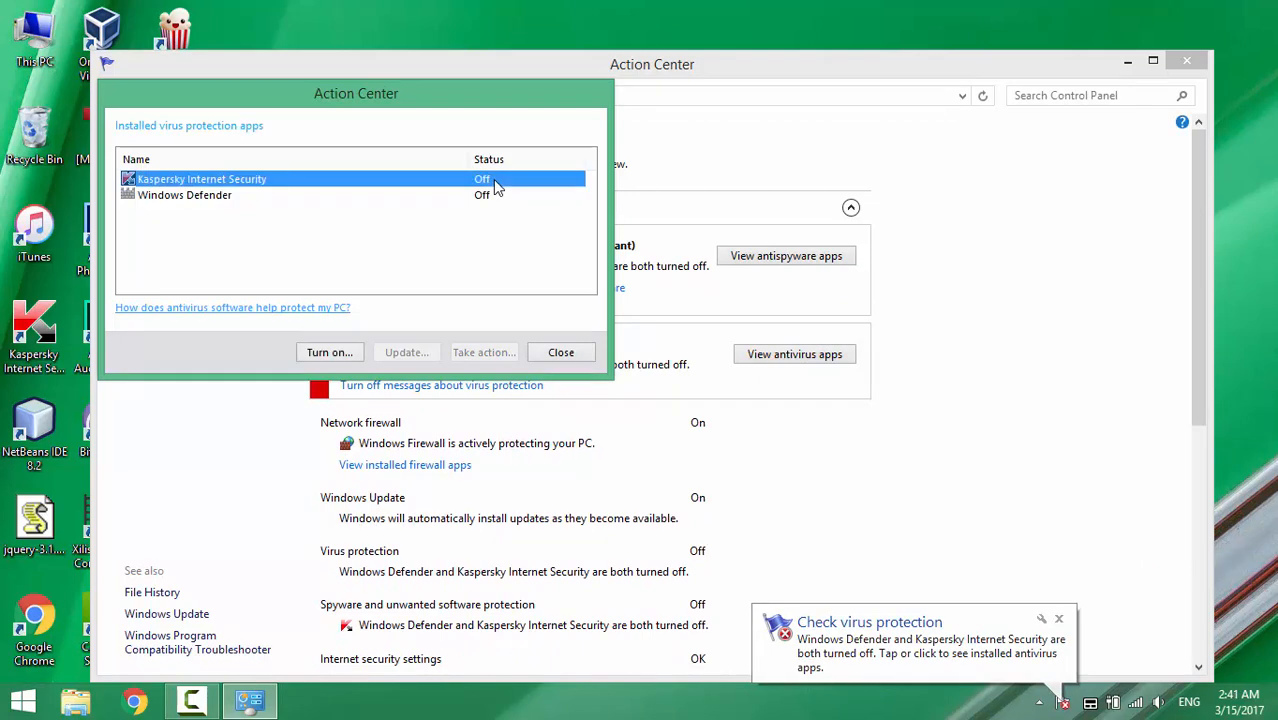
mouse_move(330, 352)
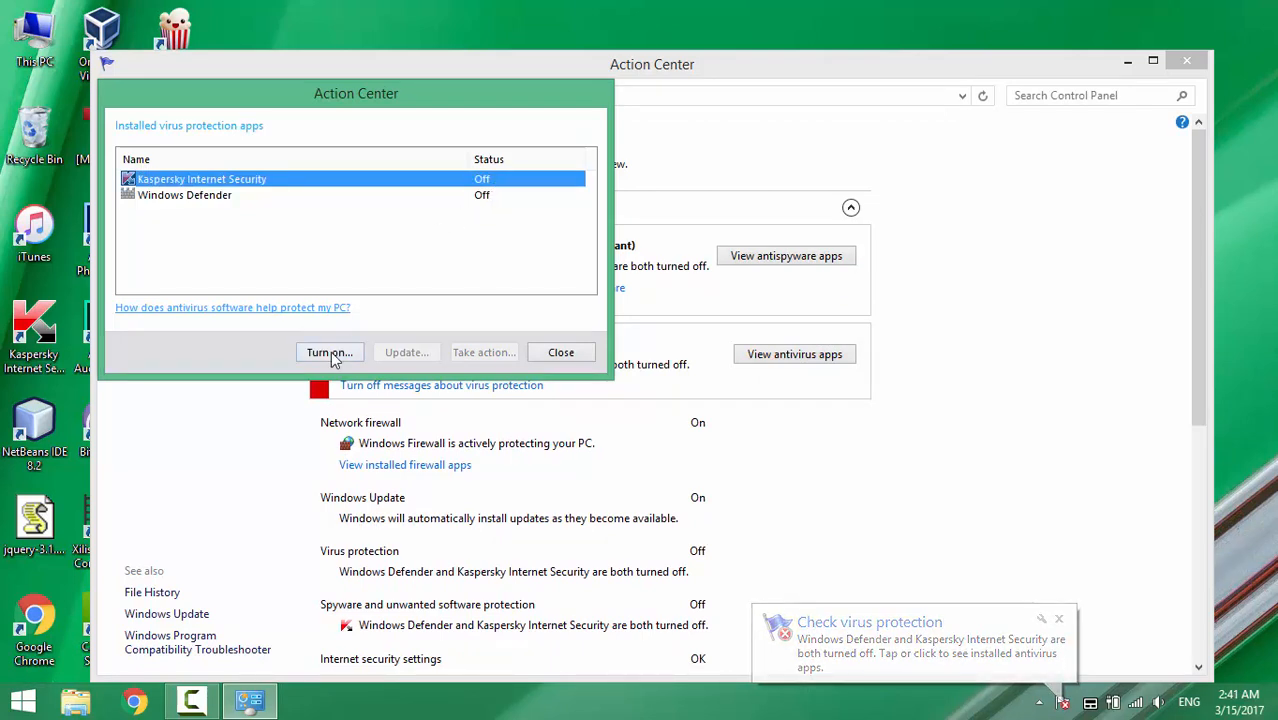
click(184, 196)
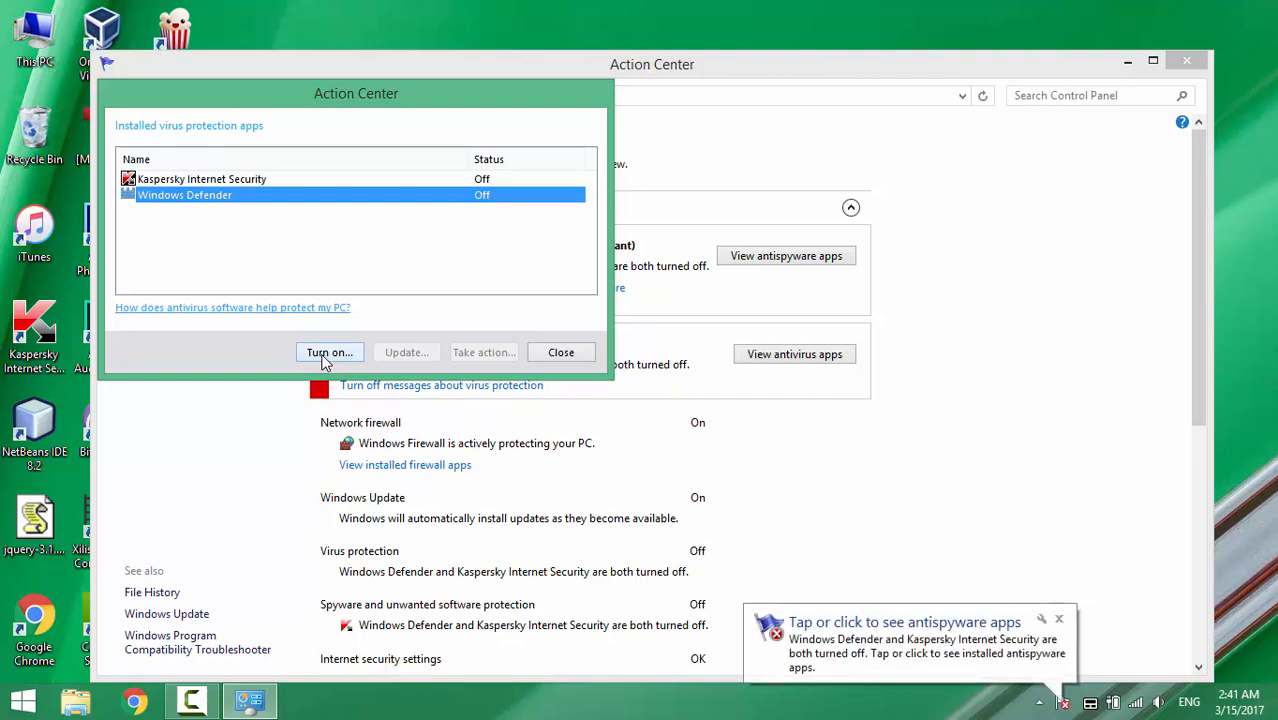
mouse_move(450, 312)
text(services.msc)
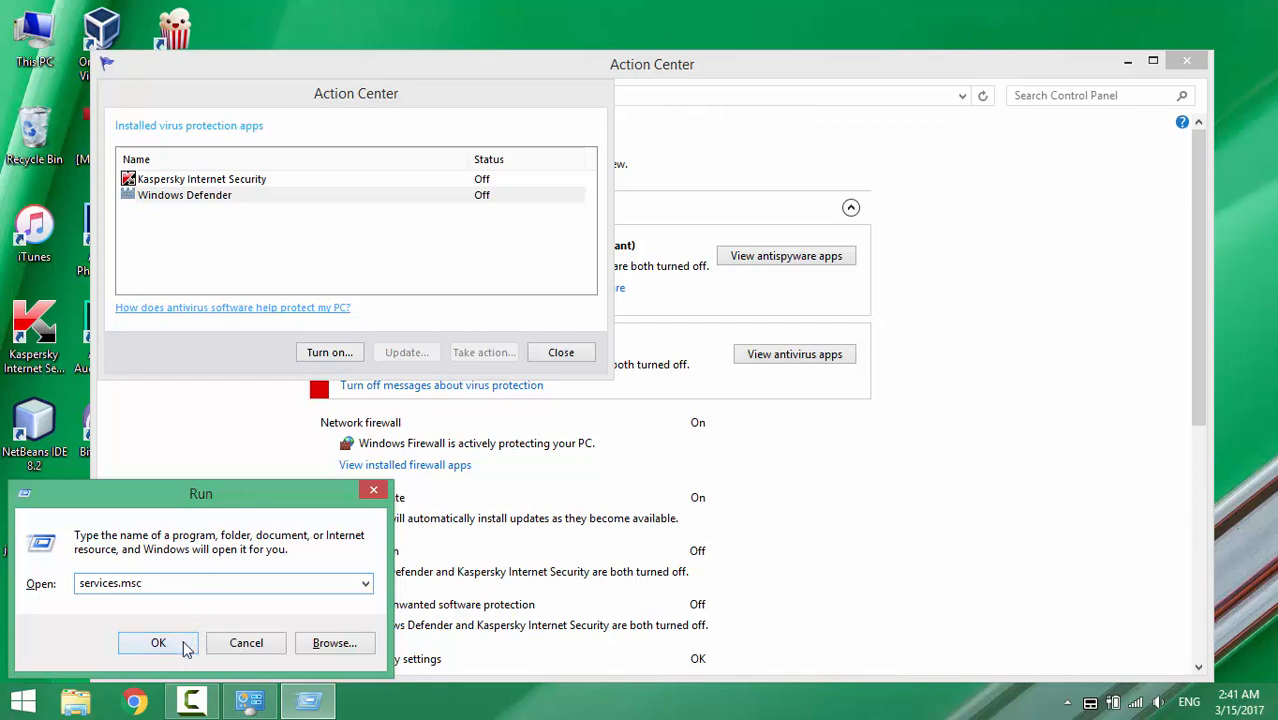
Run services.msc and locate Windows Defender Service in the Services list
click(180, 642)
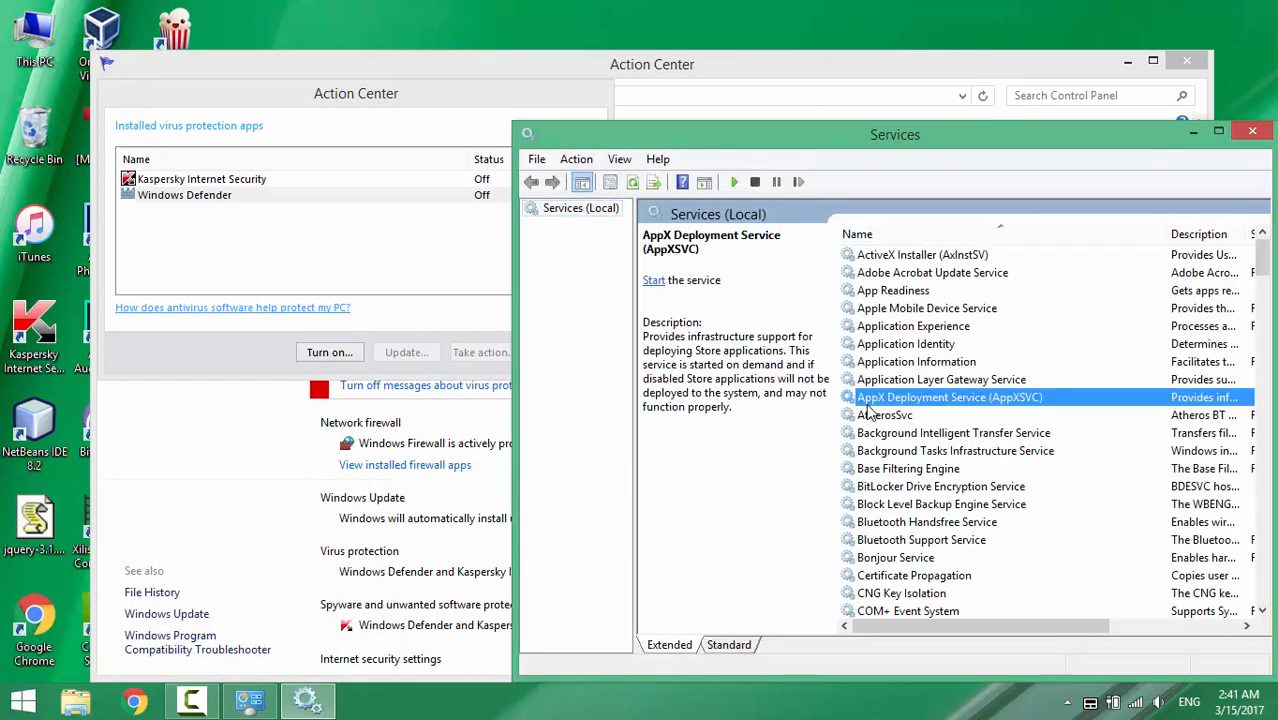
click(924, 396)
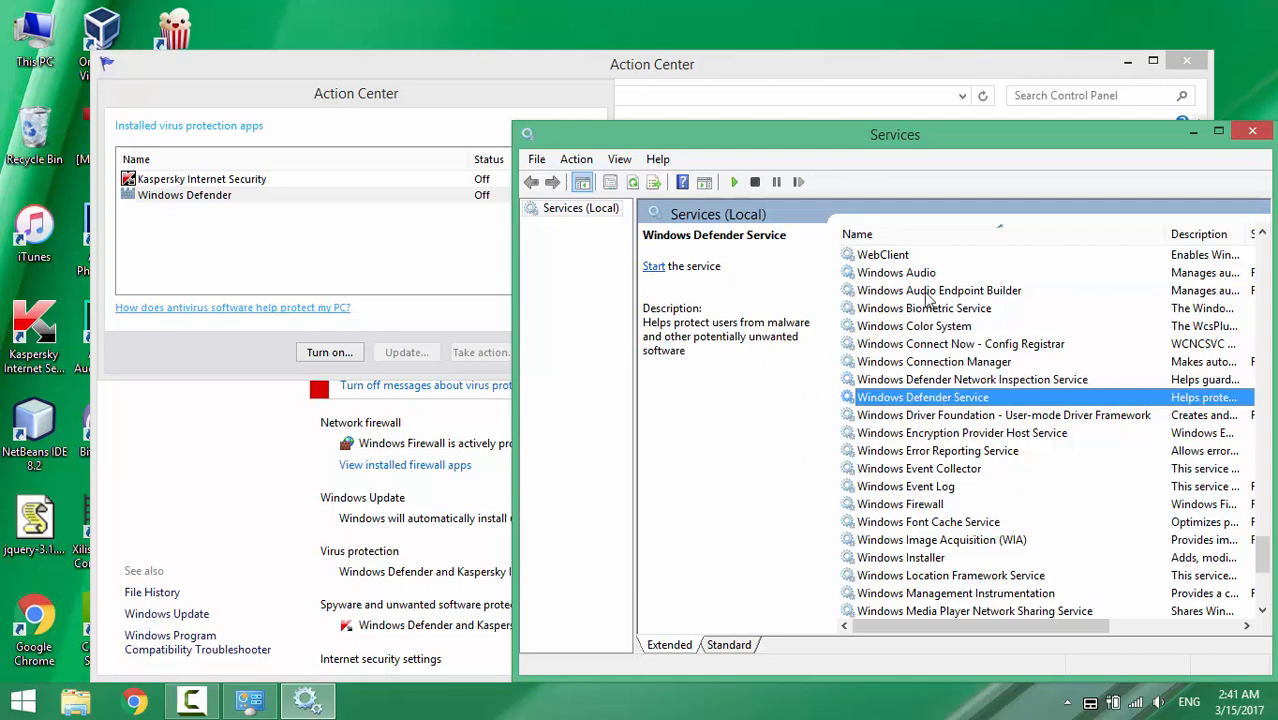
click(1252, 130)
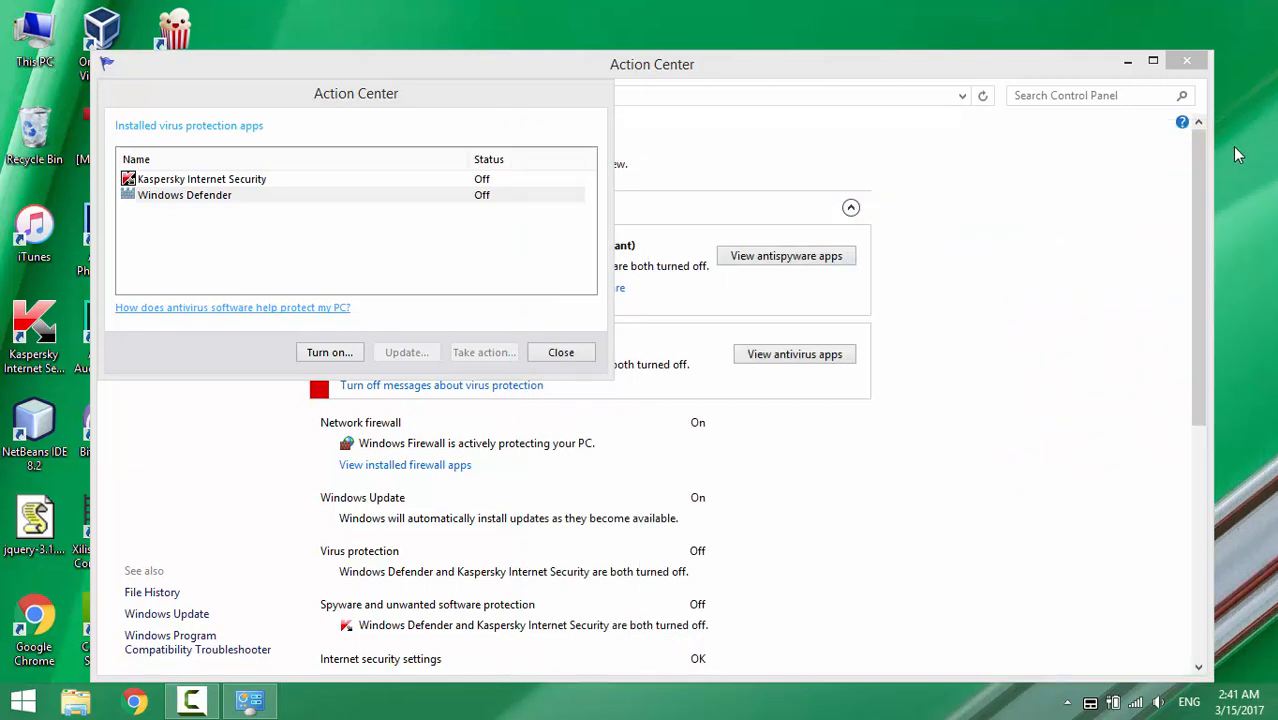
Select Windows Defender in the antivirus apps list and turn it on
click(184, 196)
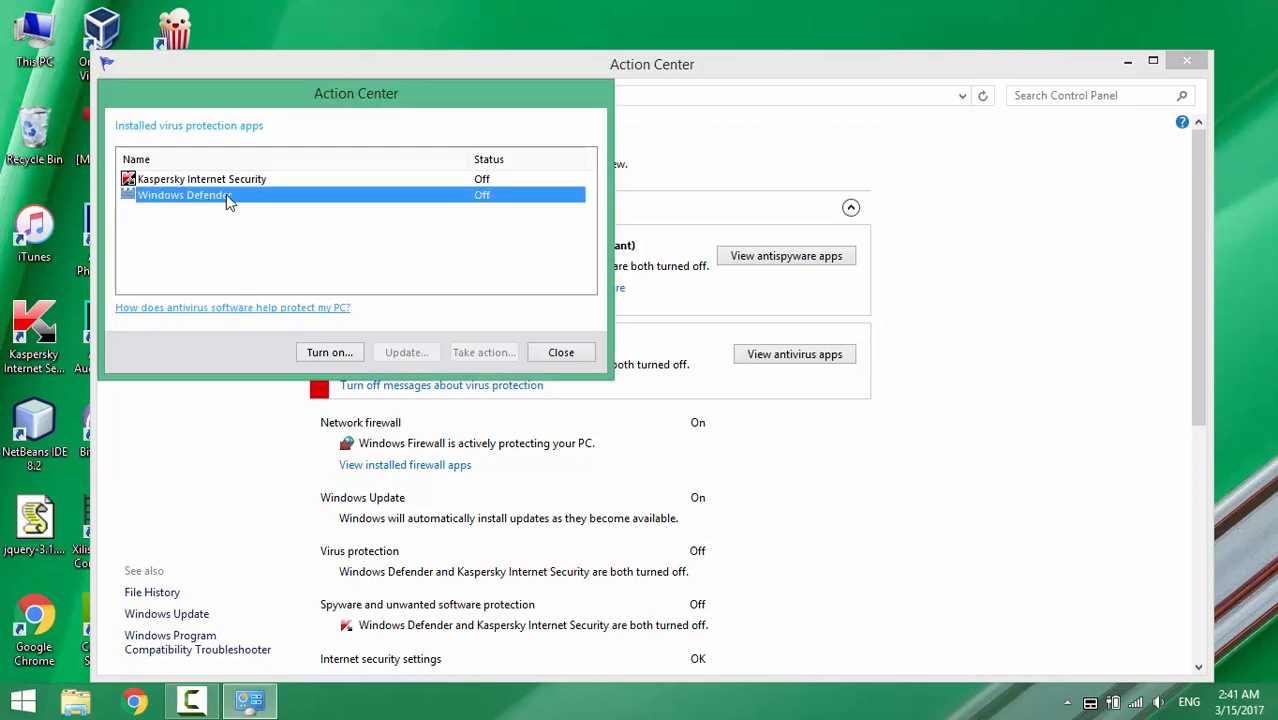
mouse_move(330, 352)
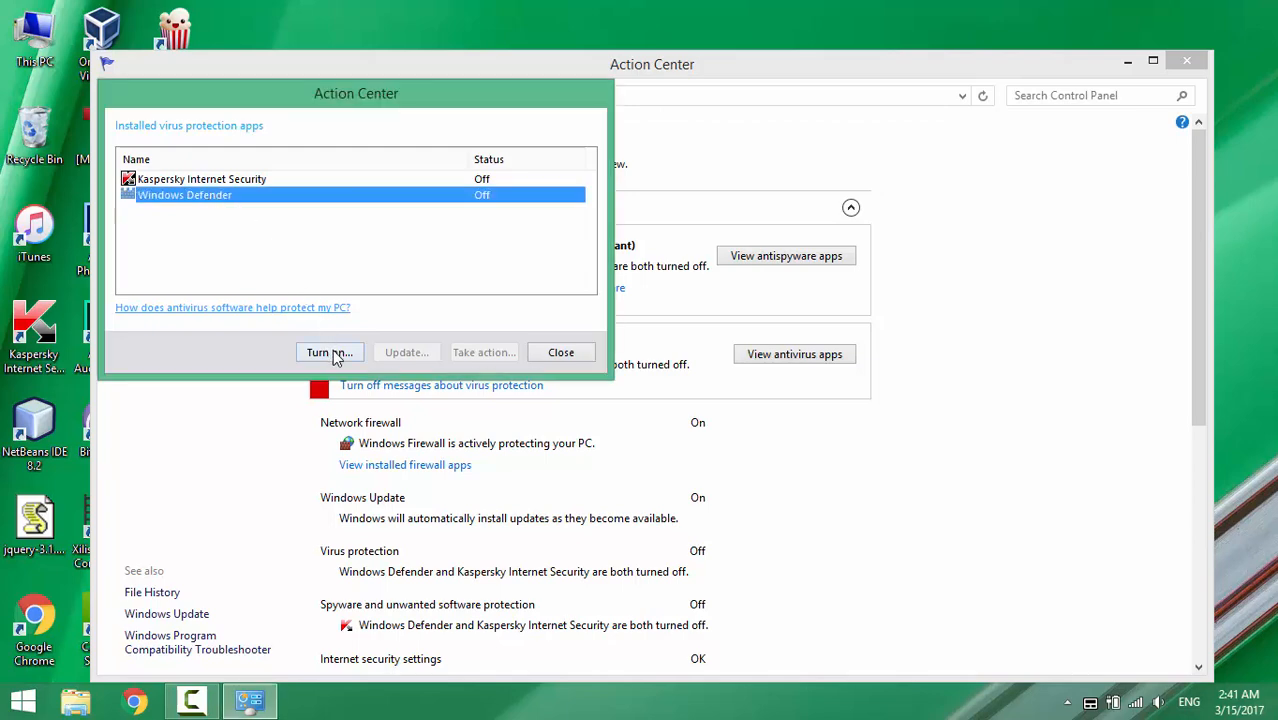
click(328, 352)
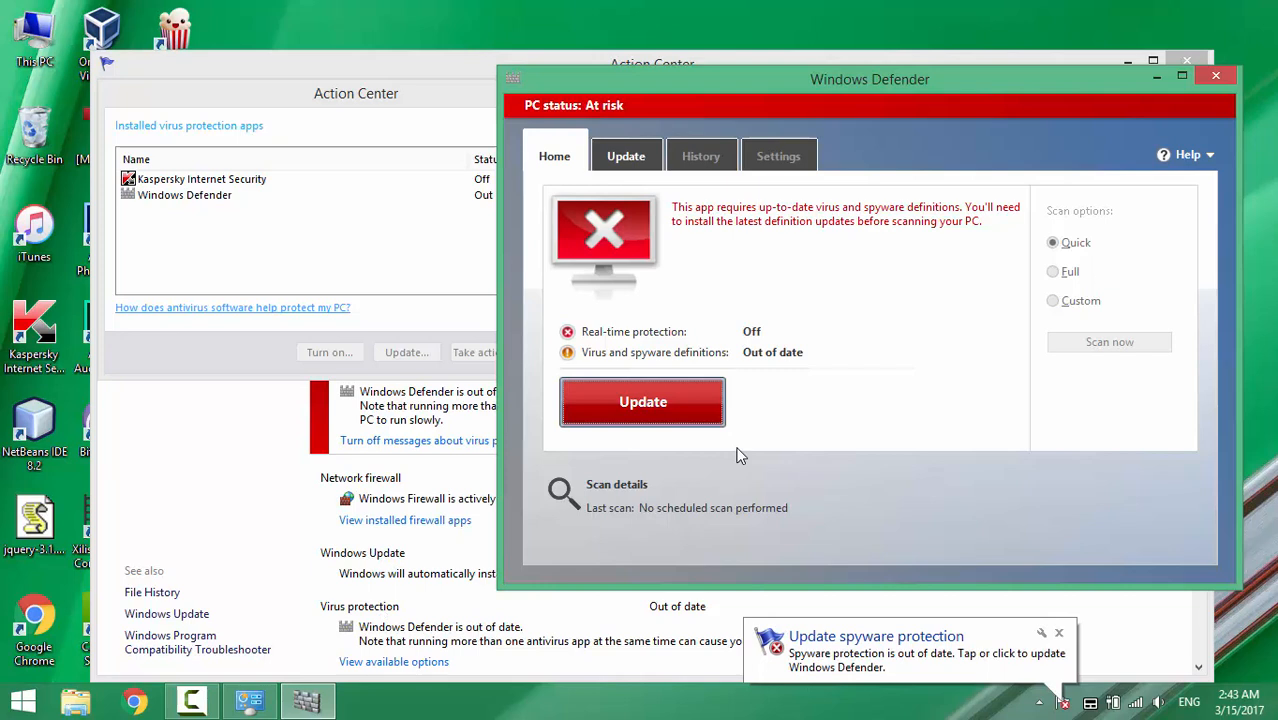
Update Windows Defender's virus and spyware definitions, then close its window
click(642, 400)
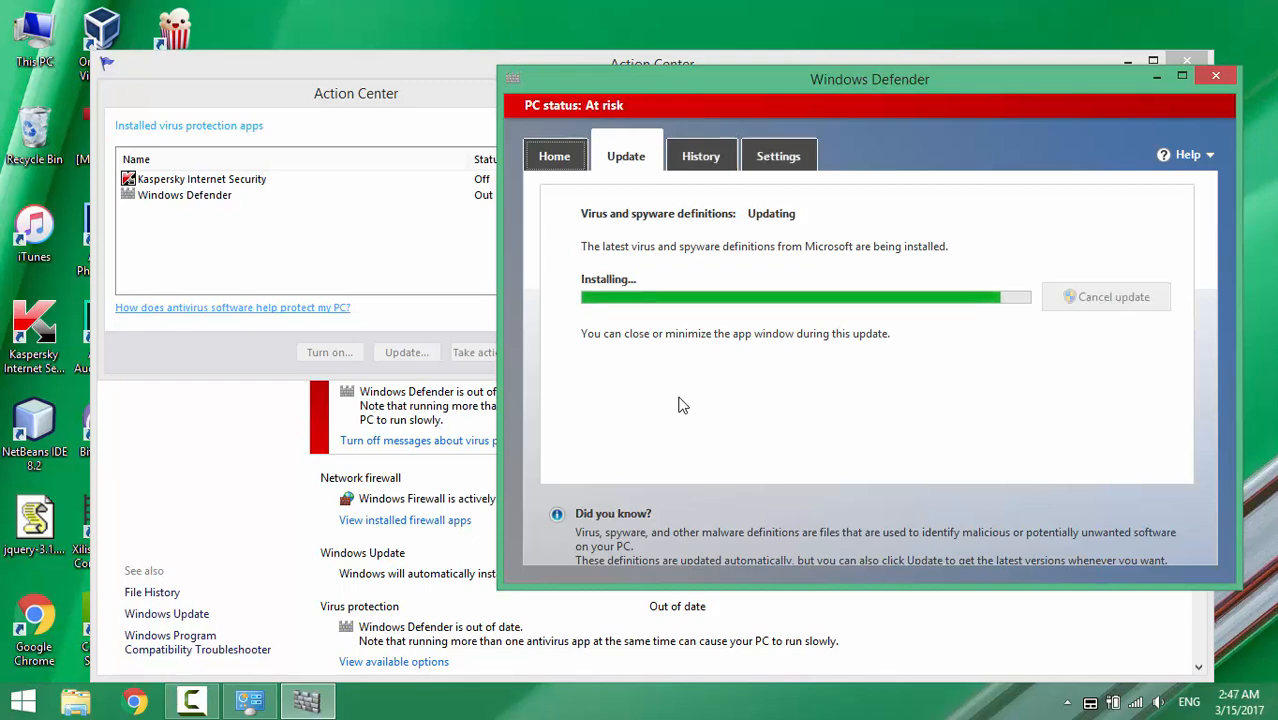
click(556, 156)
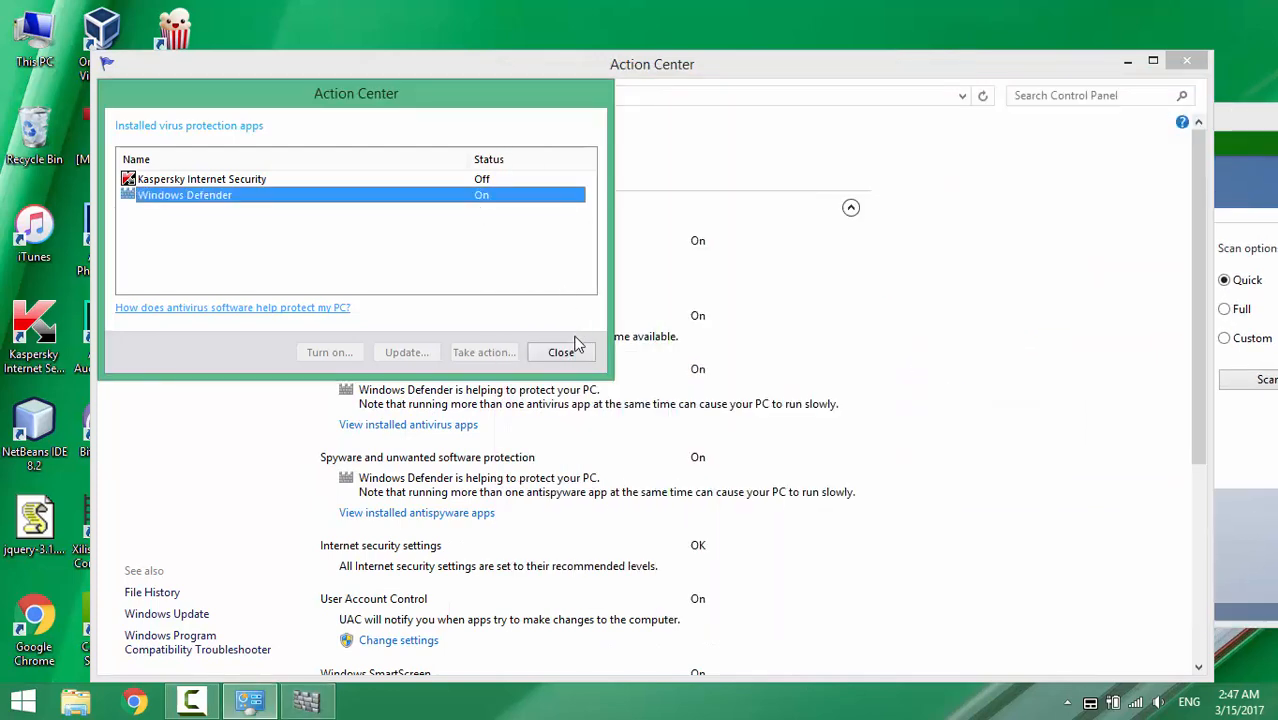
Close the antivirus apps list and collapse Security, leaving no issues detected
click(560, 352)
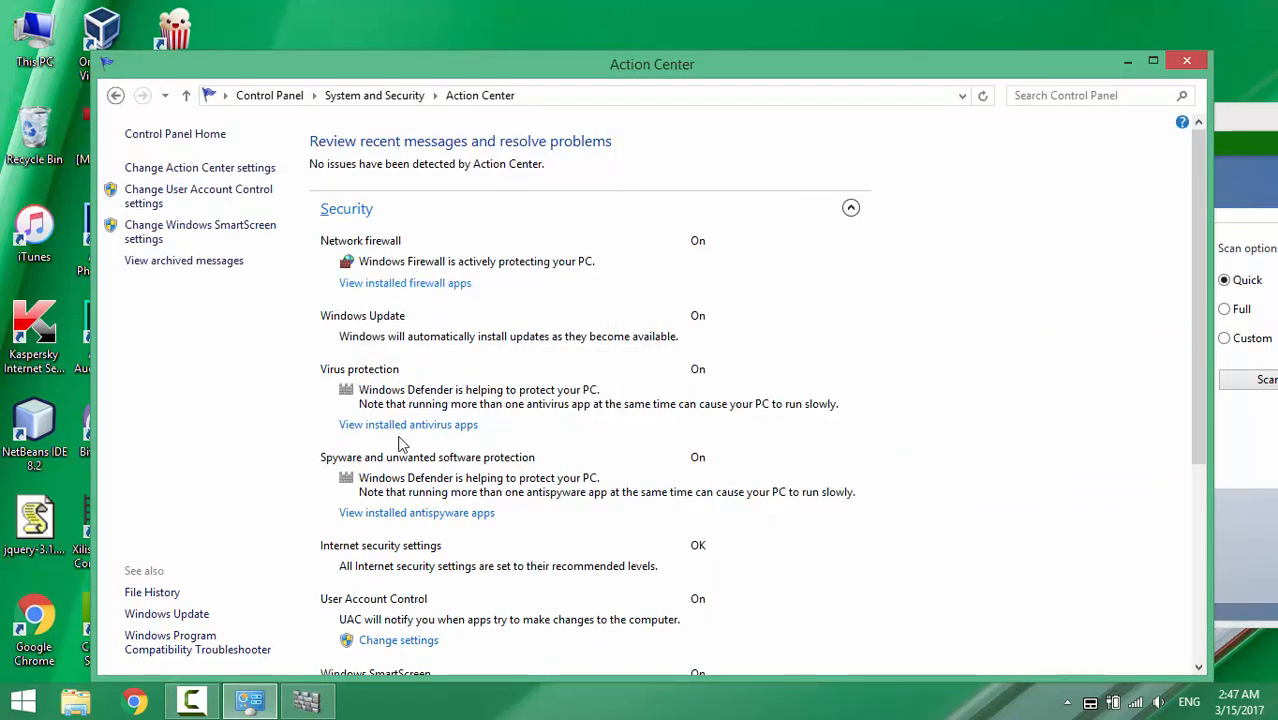
click(850, 206)
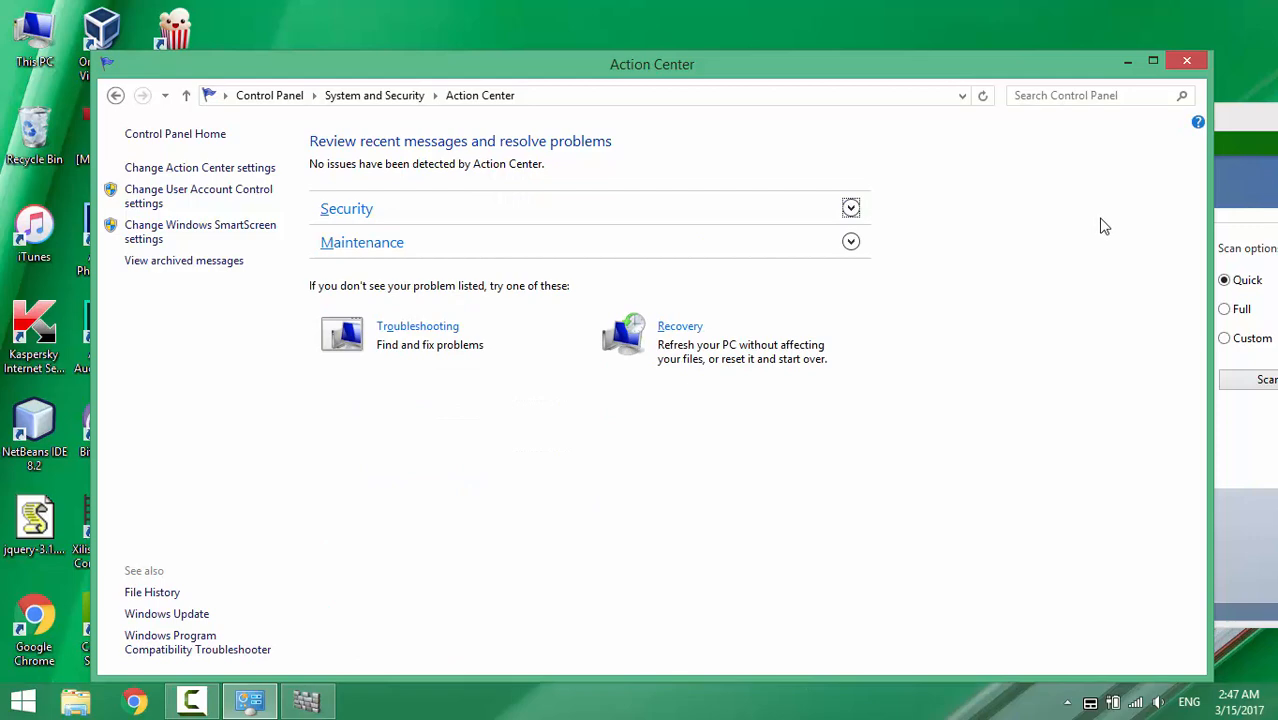